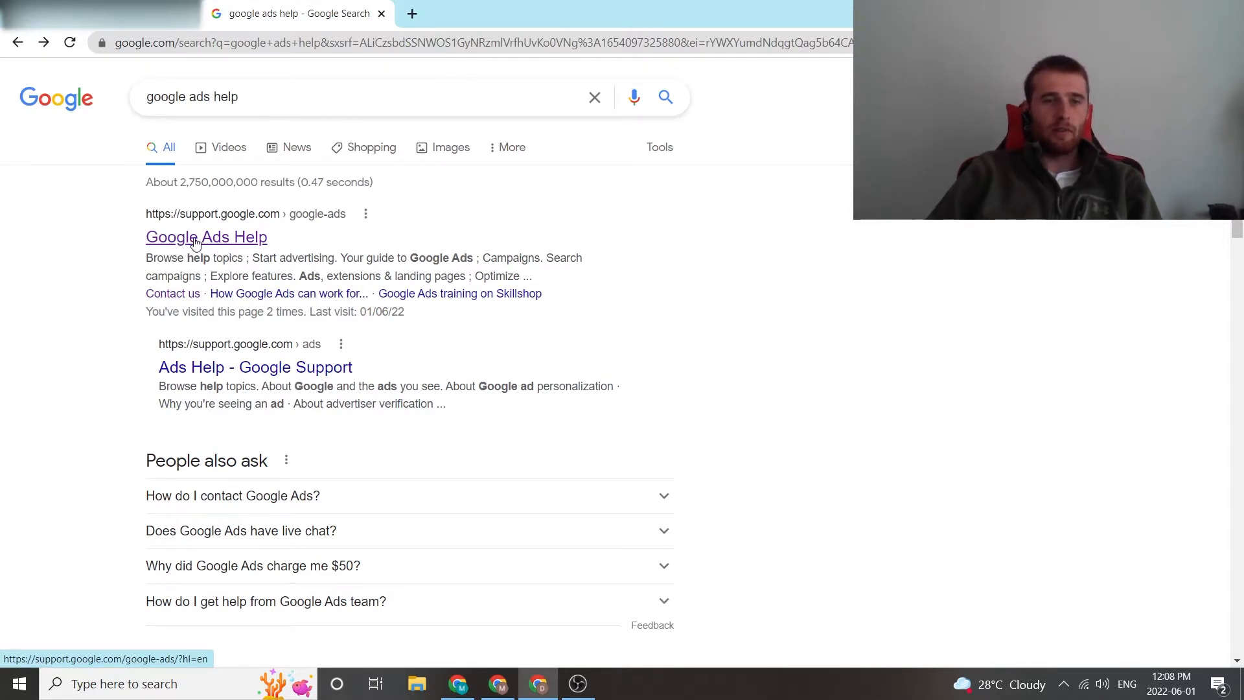
Open the Google Ads Help Center from the search results.
left_click(206, 237)
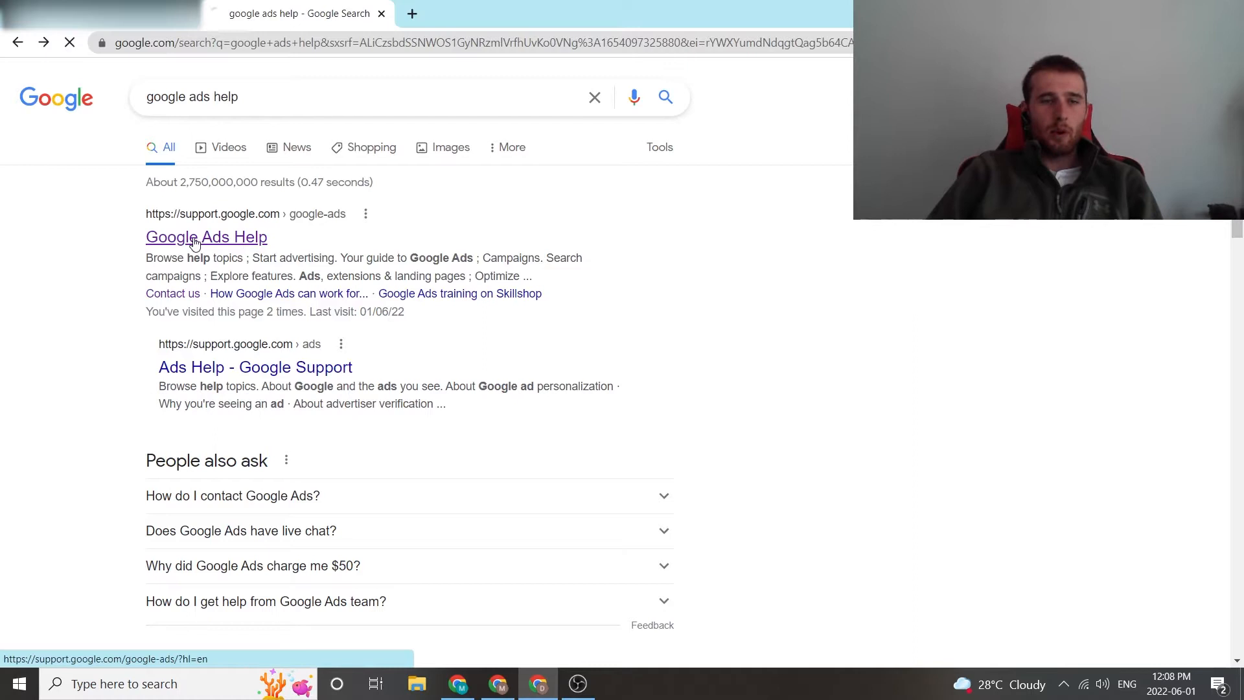
left_click(206, 237)
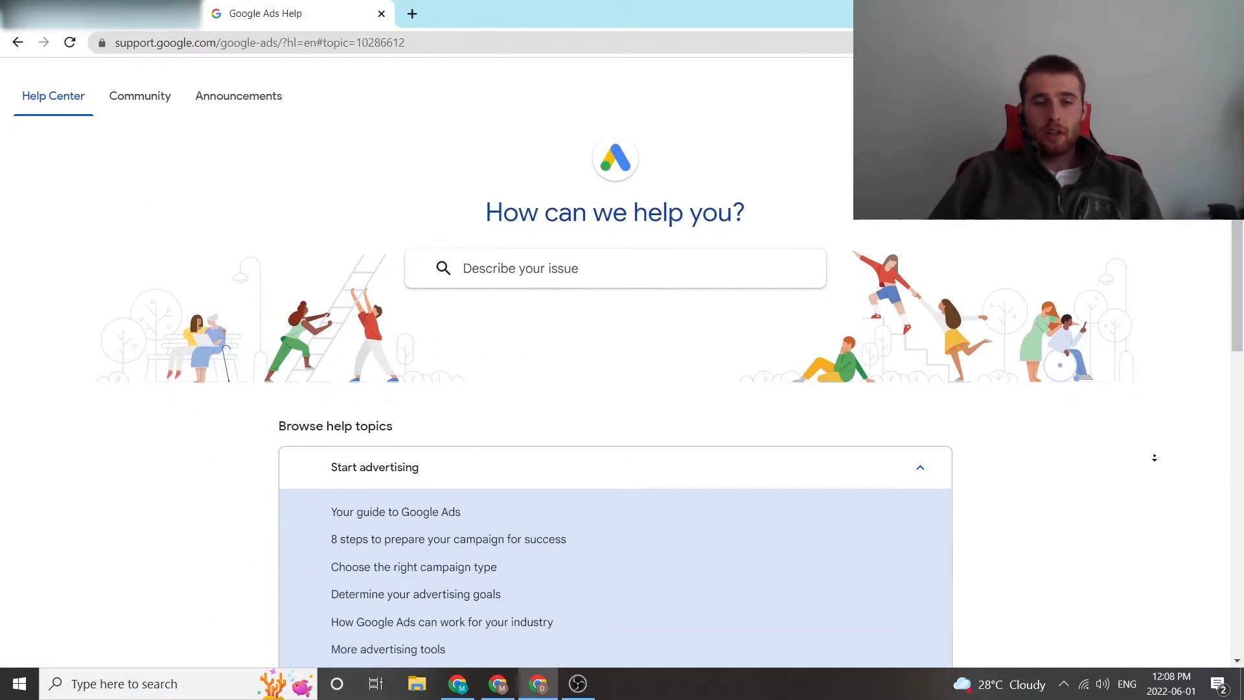
Scroll the Help Center home page down to the 'Need more help?' box.
scroll("down", 3)
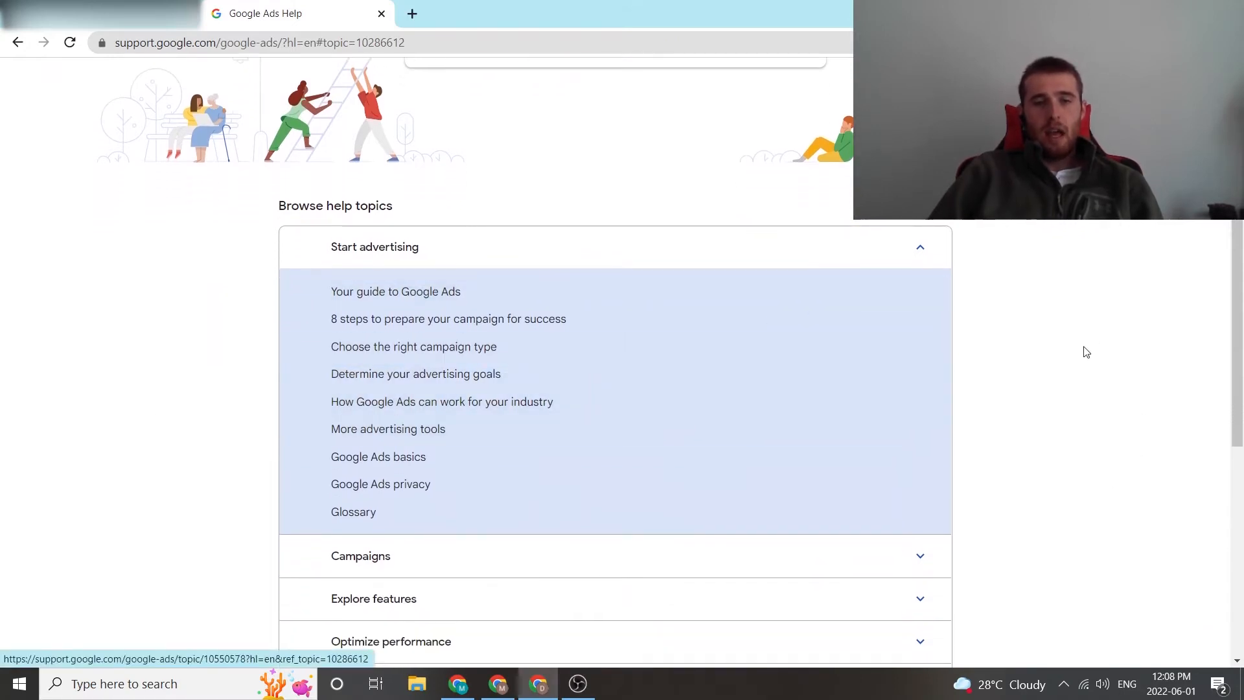
scroll("down", 3)
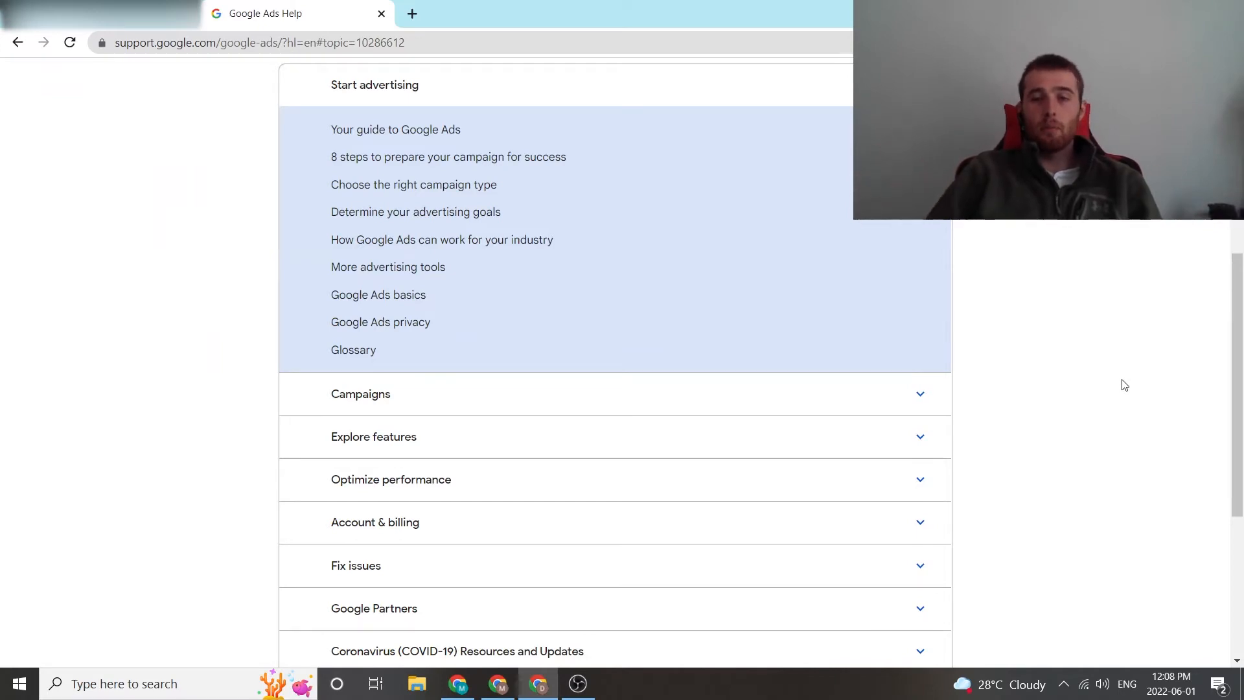
scroll("down", 3)
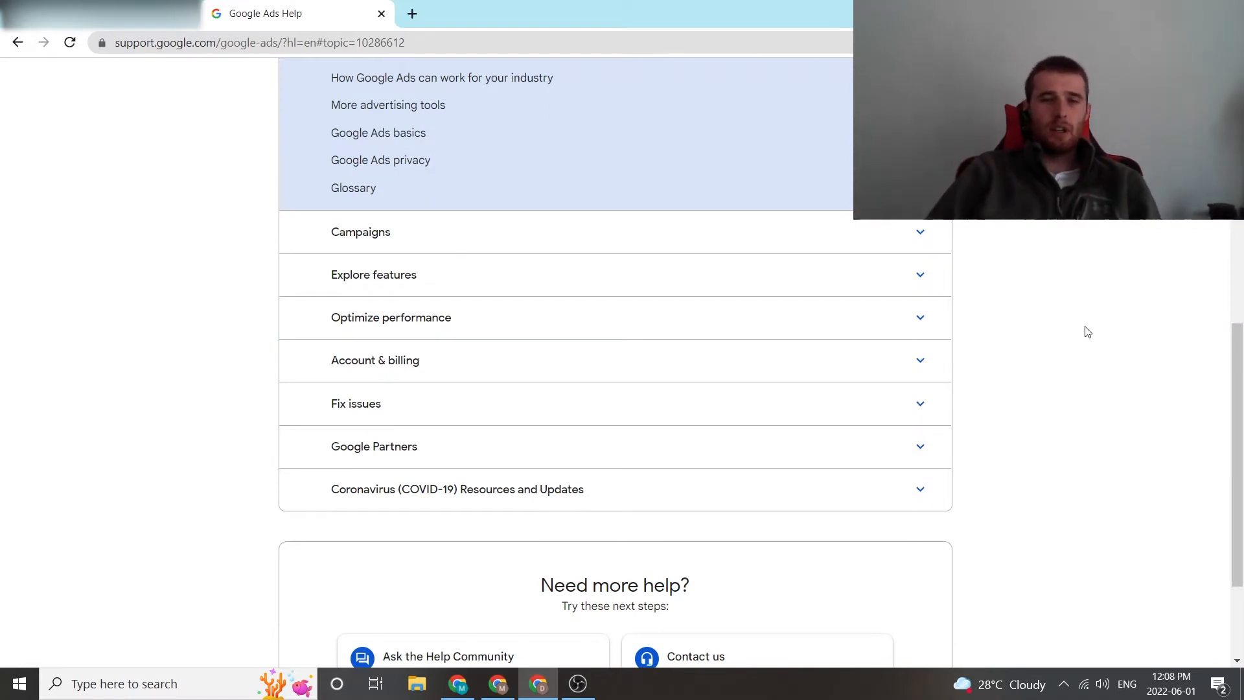
scroll("down", 3)
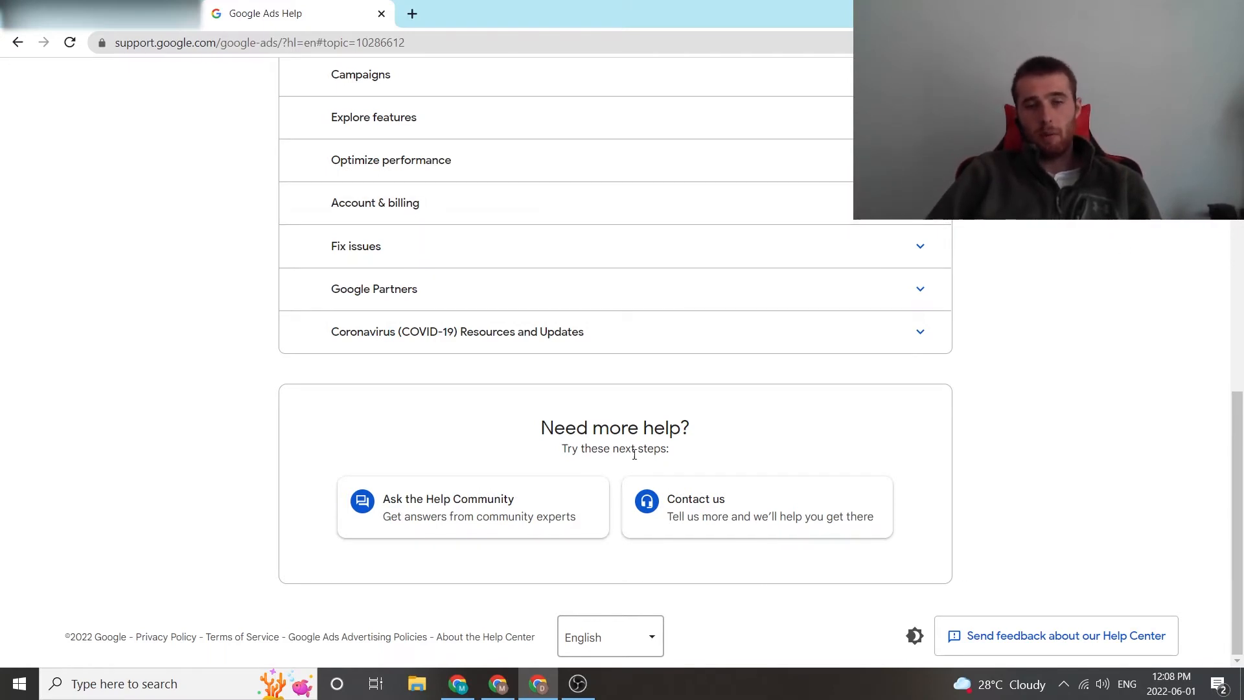
Open the Contact Us form and select the Google Ads account from the Customer ID dropdown.
left_click(695, 498)
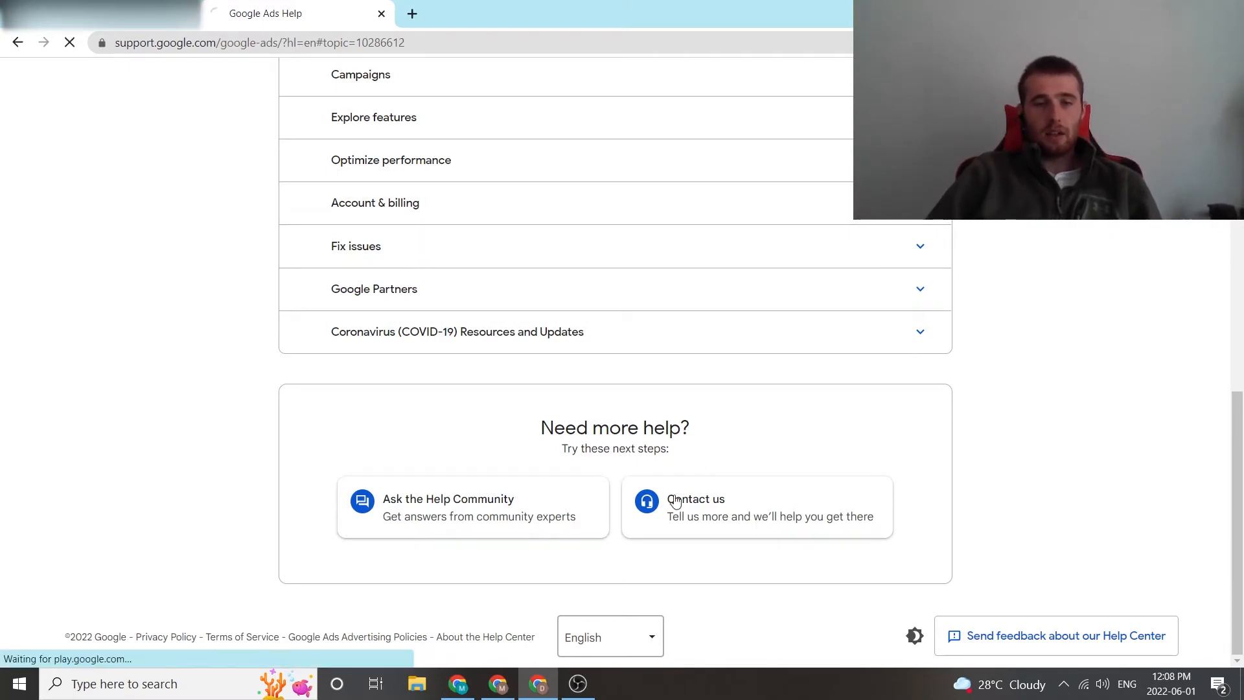
left_click(695, 497)
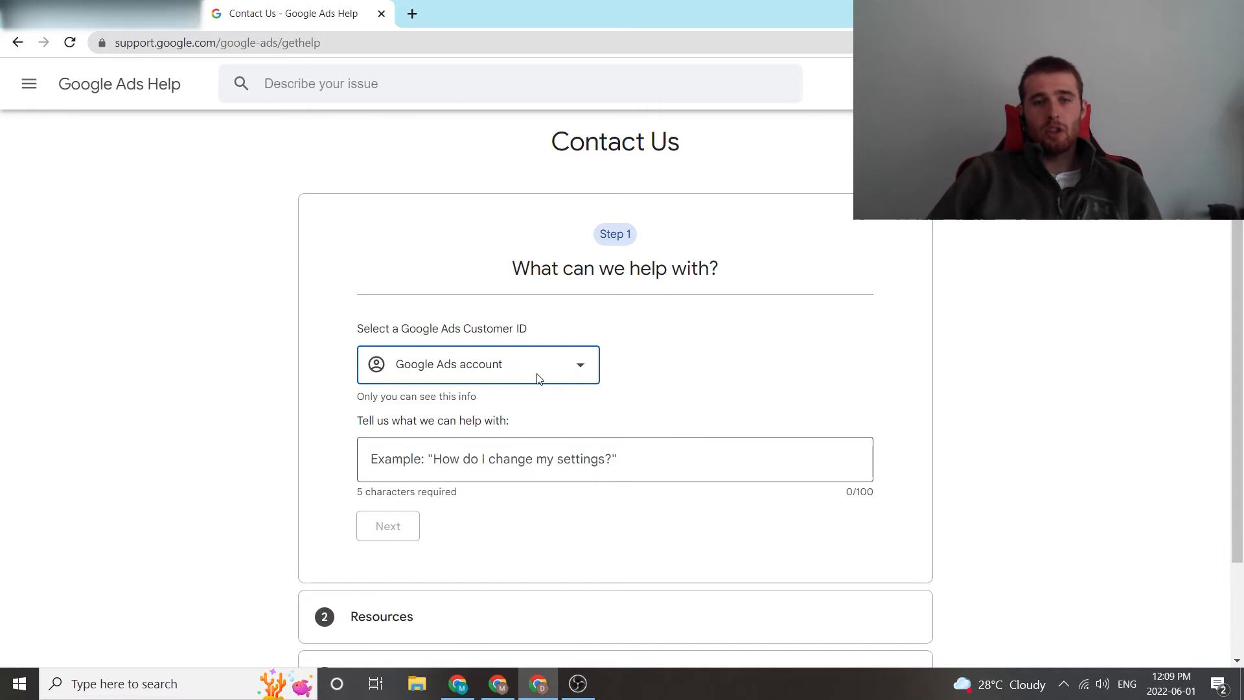
left_click(478, 364)
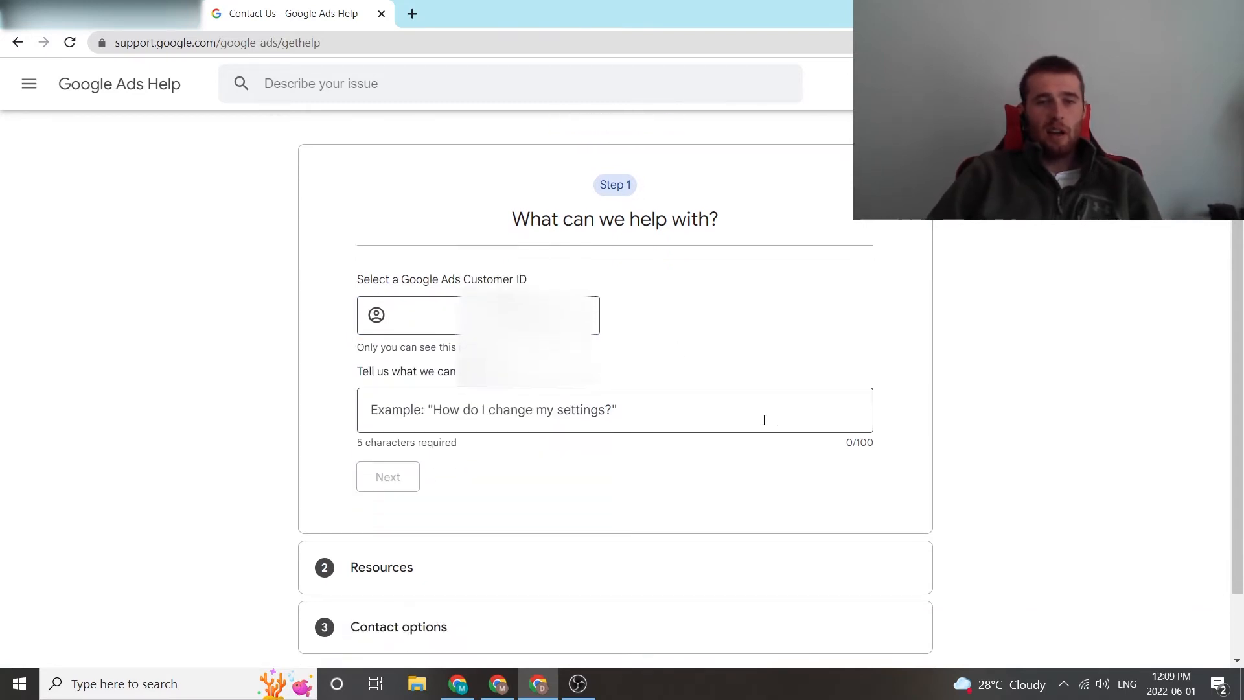
left_click(614, 410)
type("No")
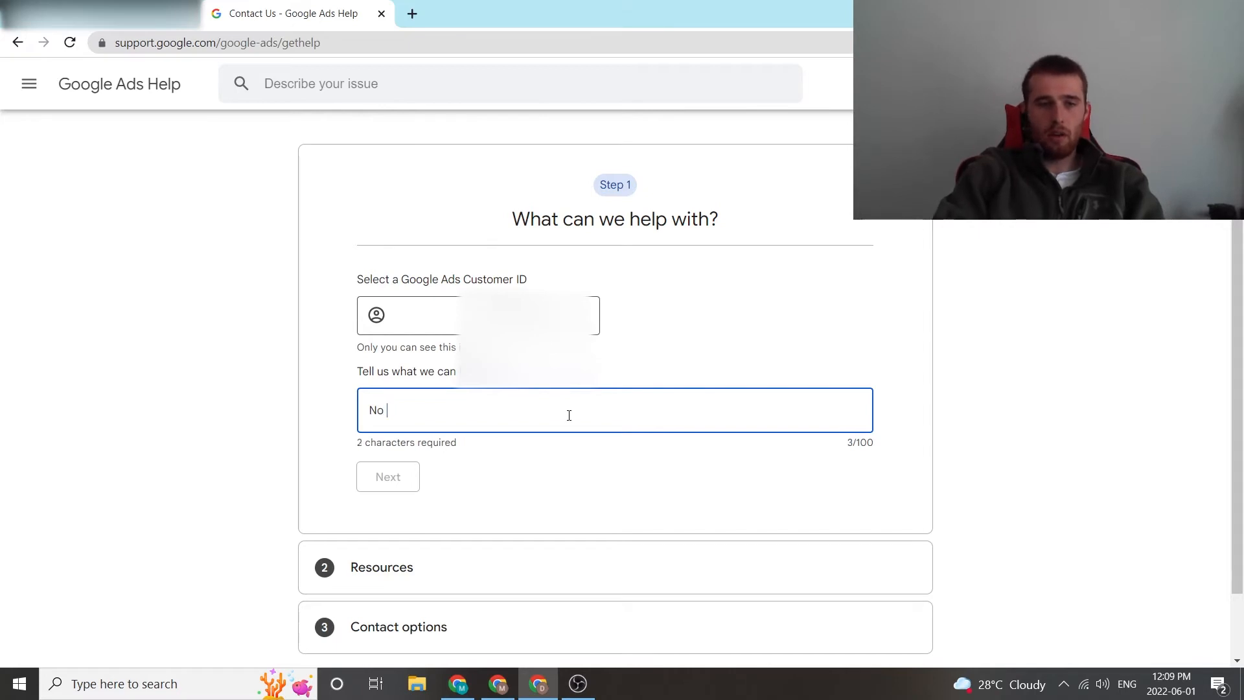
Describe the issue as 'No Information Information In The Account'.
type("Information In")
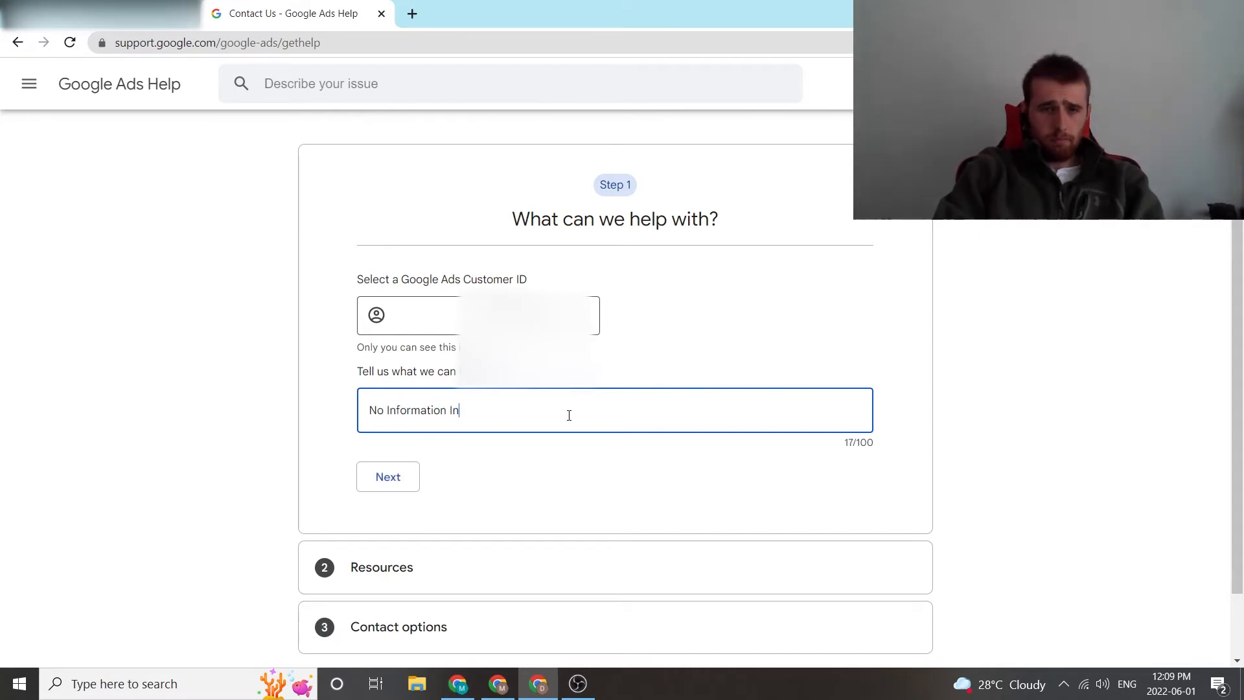
key("backspace")
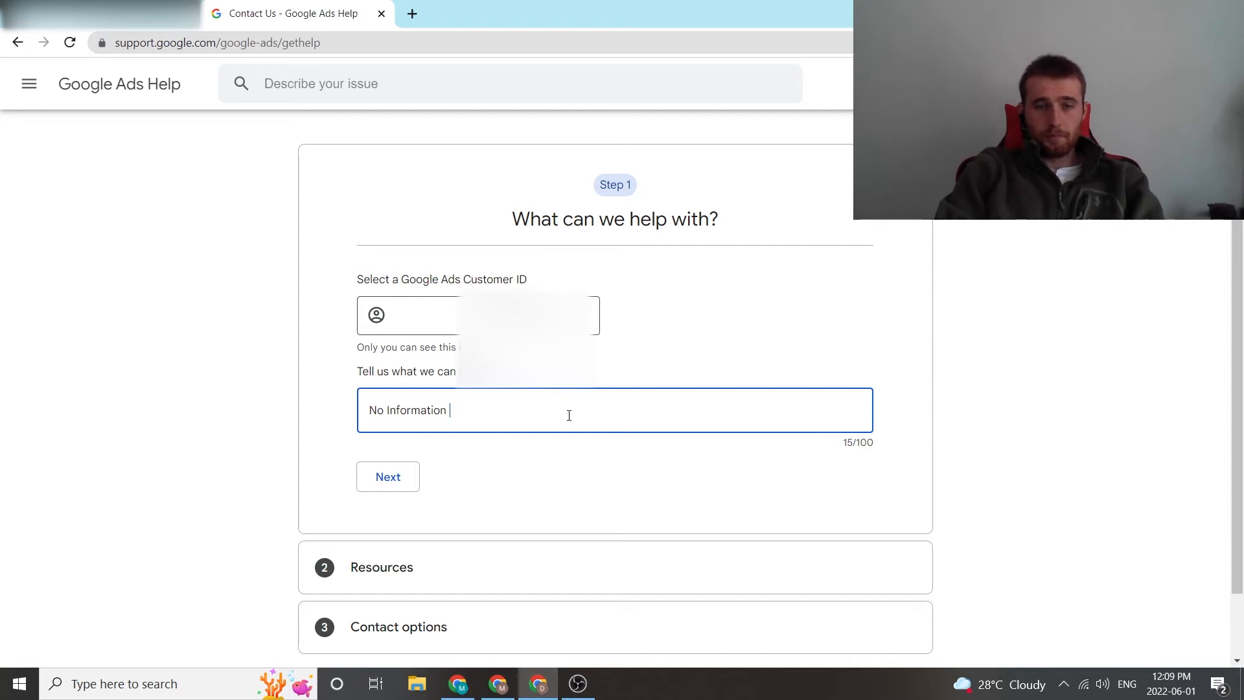
type("Information In The")
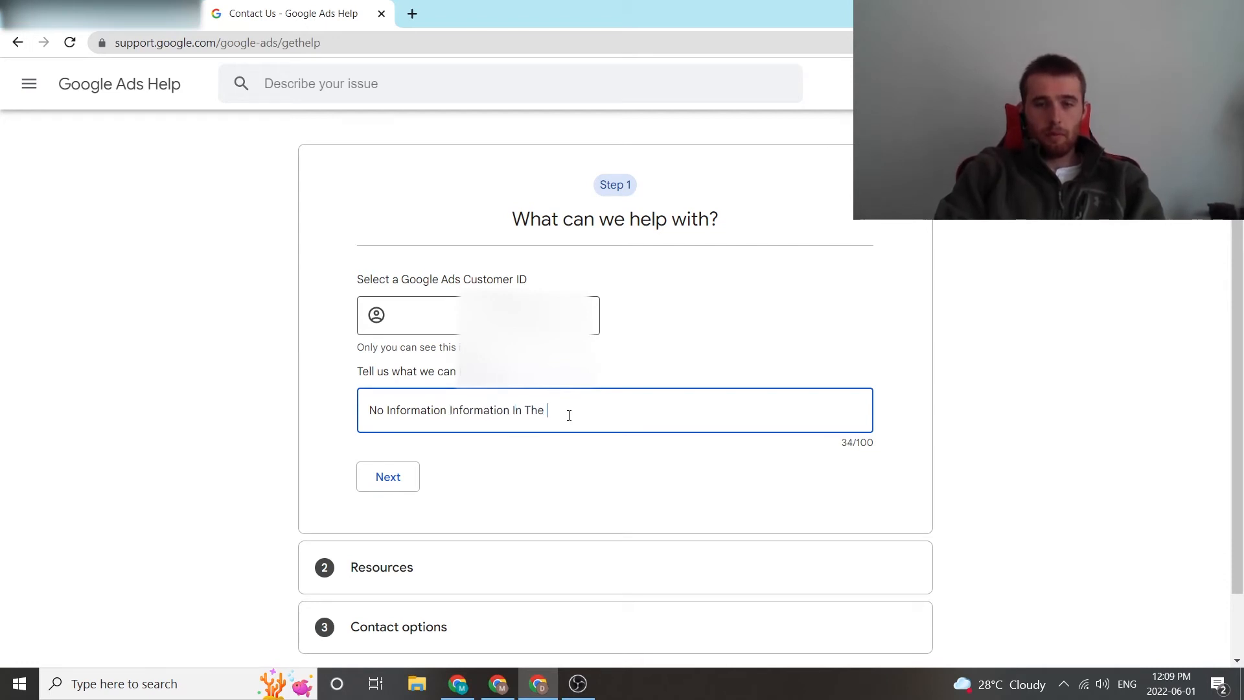
type("Account")
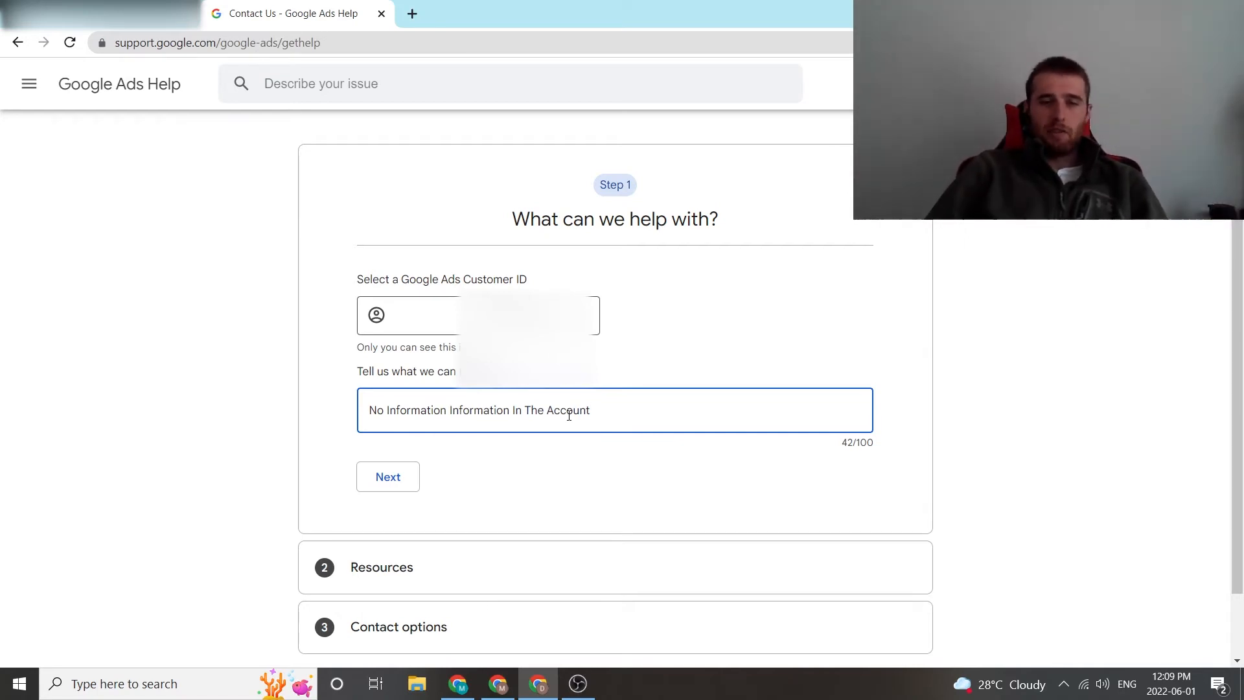
mouse_move(517, 443)
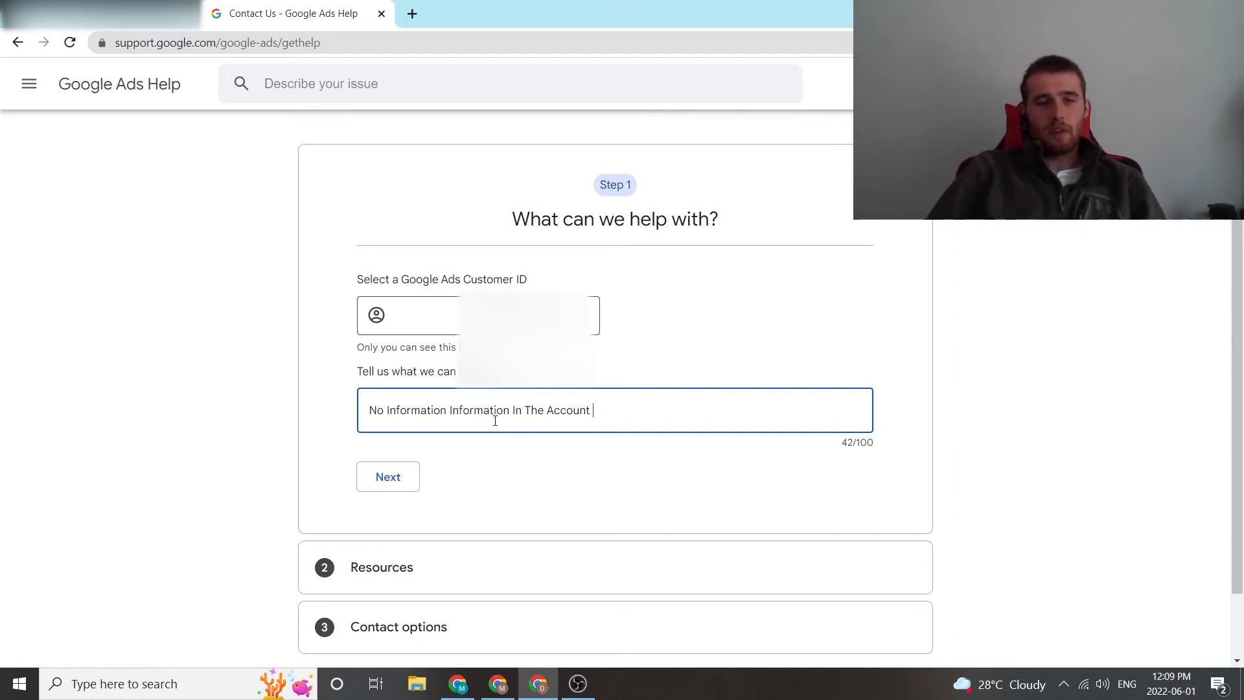
Submit the issue description and review the Step 2 suggested resources.
left_click(387, 475)
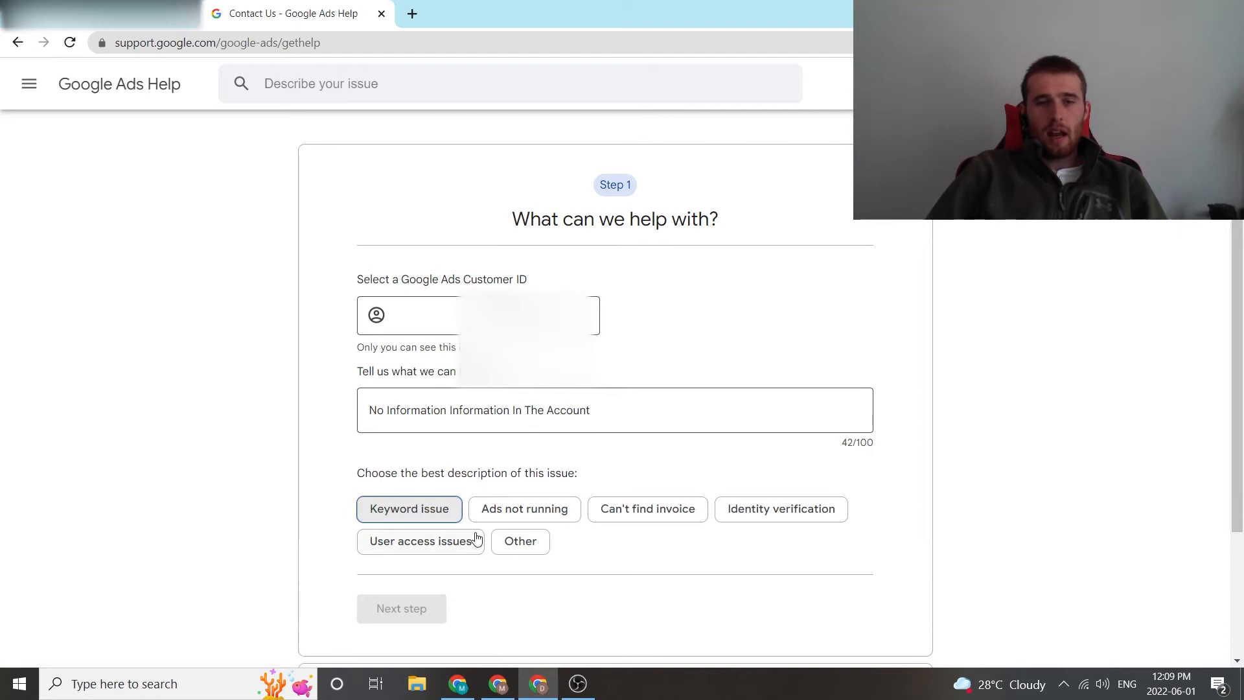
scroll("down", 3)
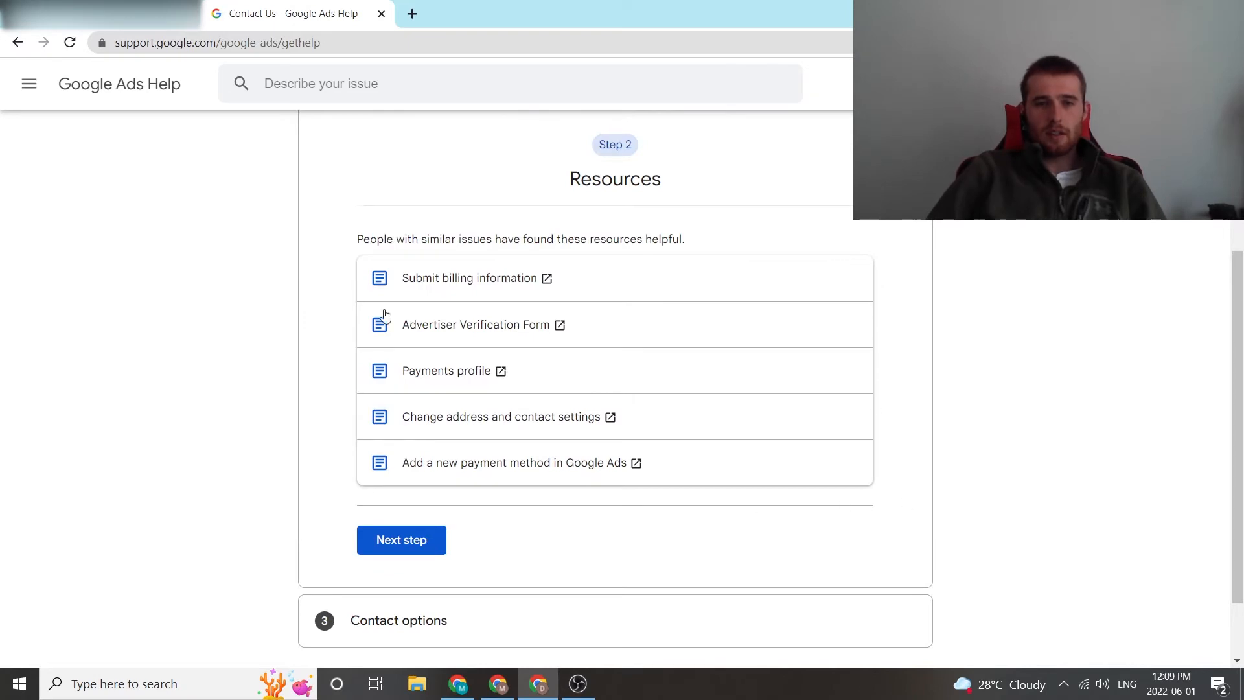
mouse_move(333, 364)
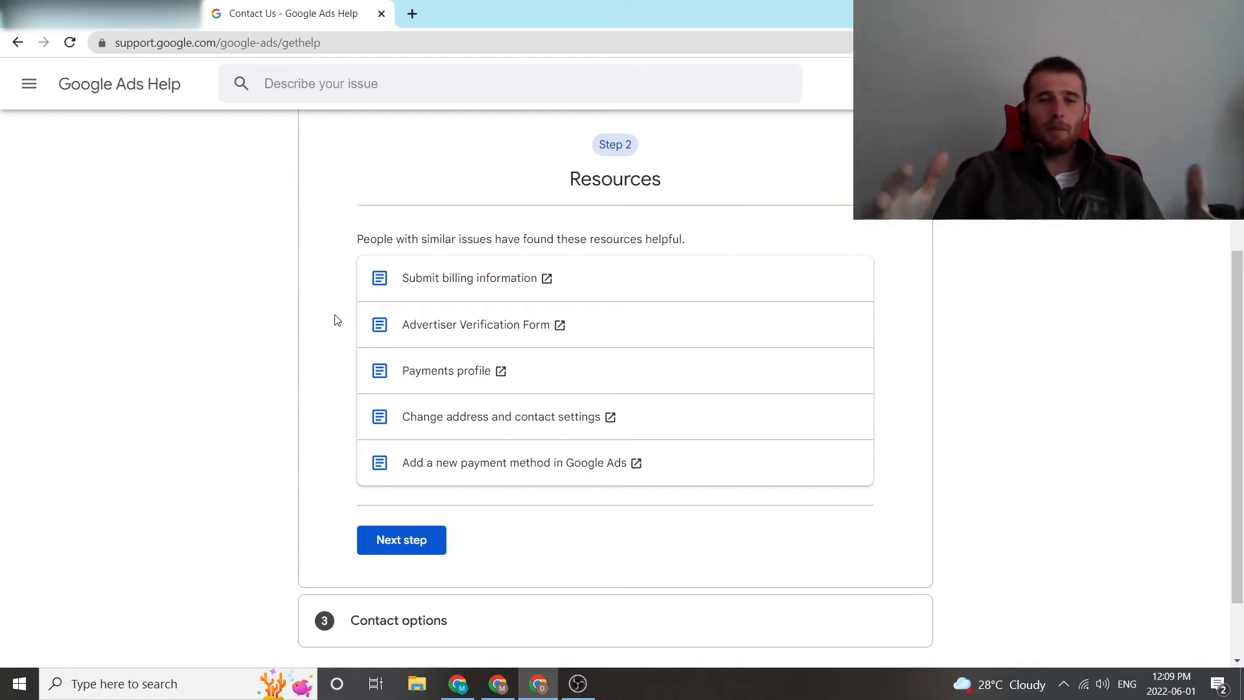
mouse_move(384, 324)
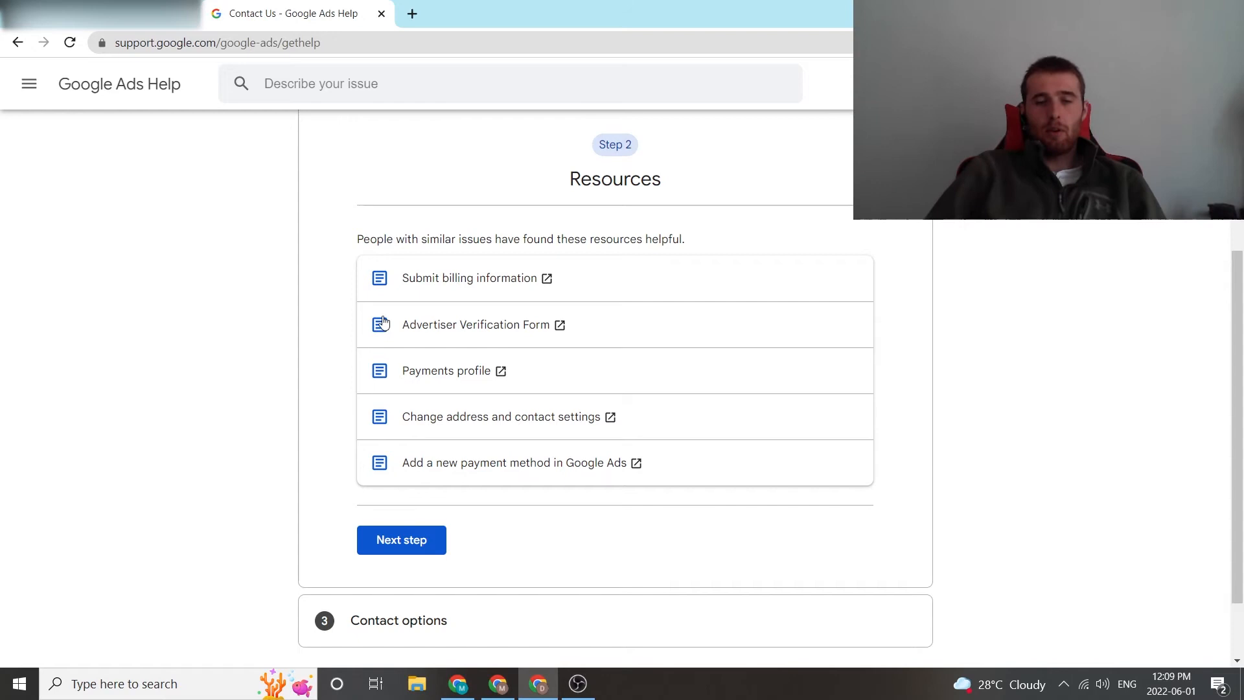
mouse_move(936, 362)
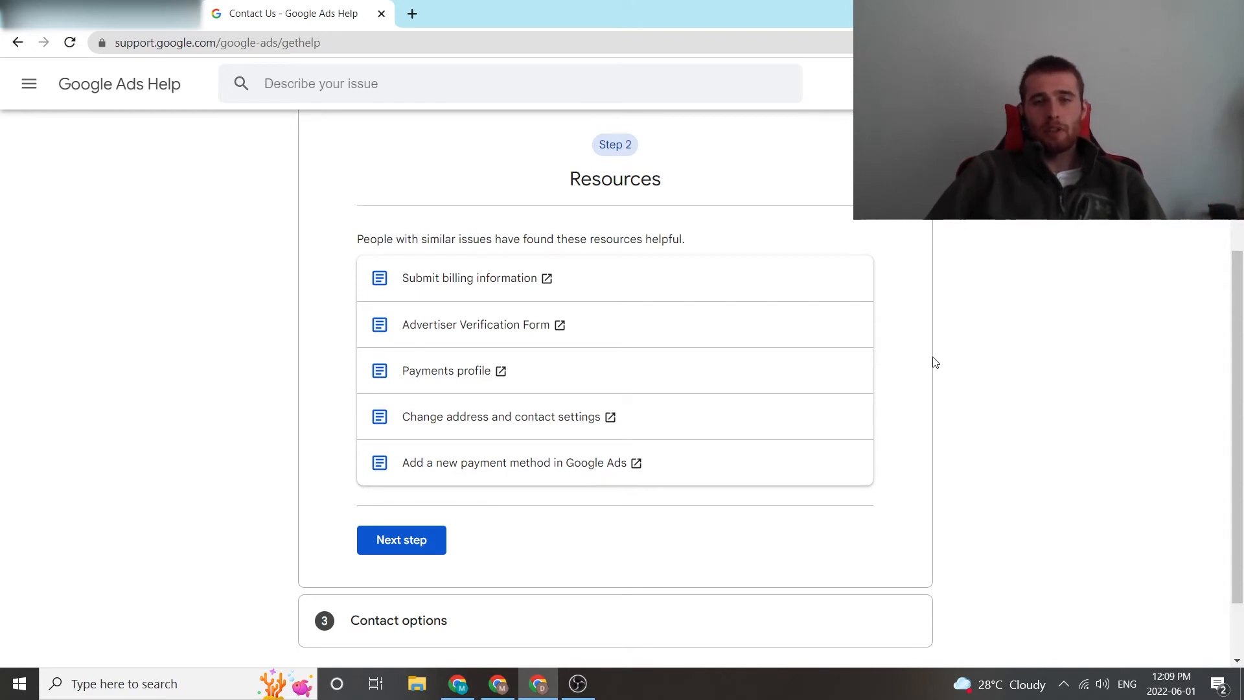
scroll("down", 3)
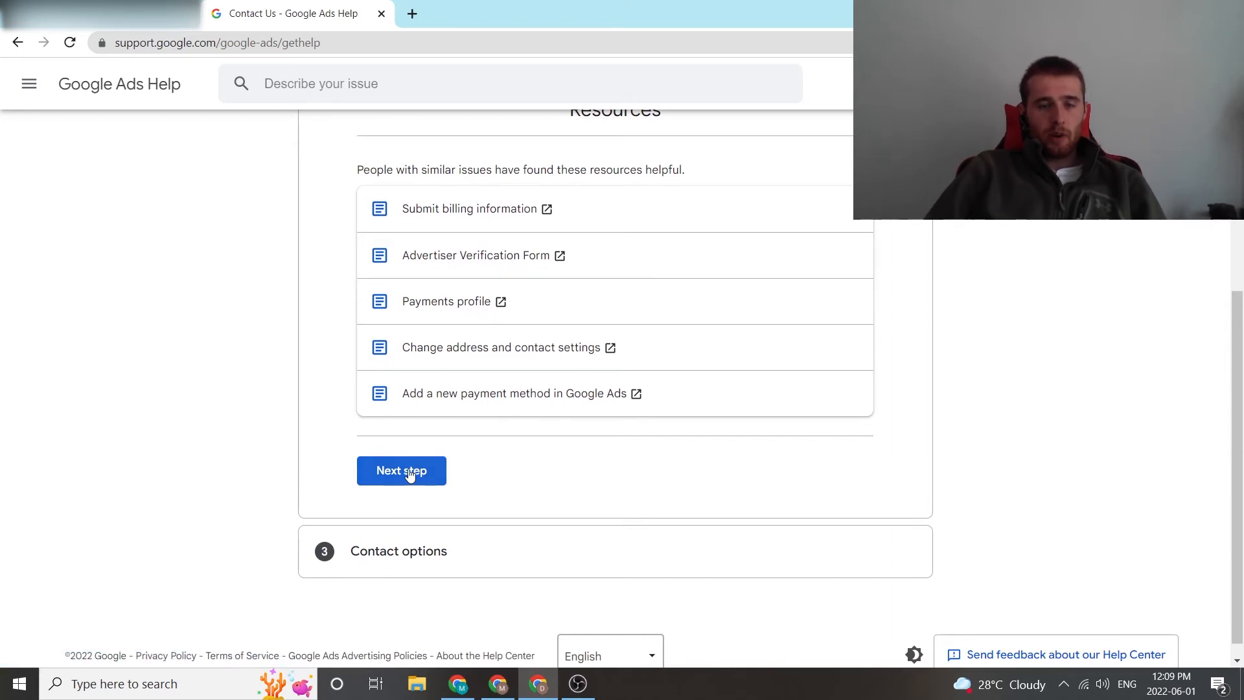
Advance the form to Step 3 with call, chat and email contact options.
left_click(400, 470)
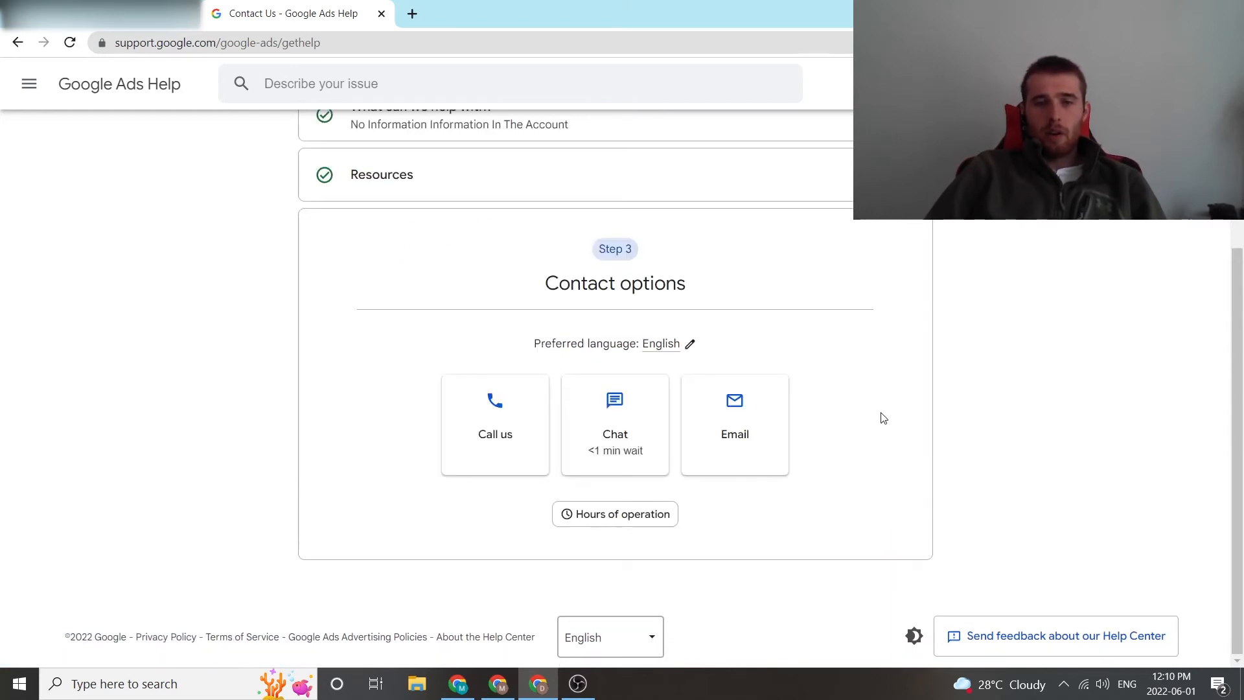
mouse_move(492, 440)
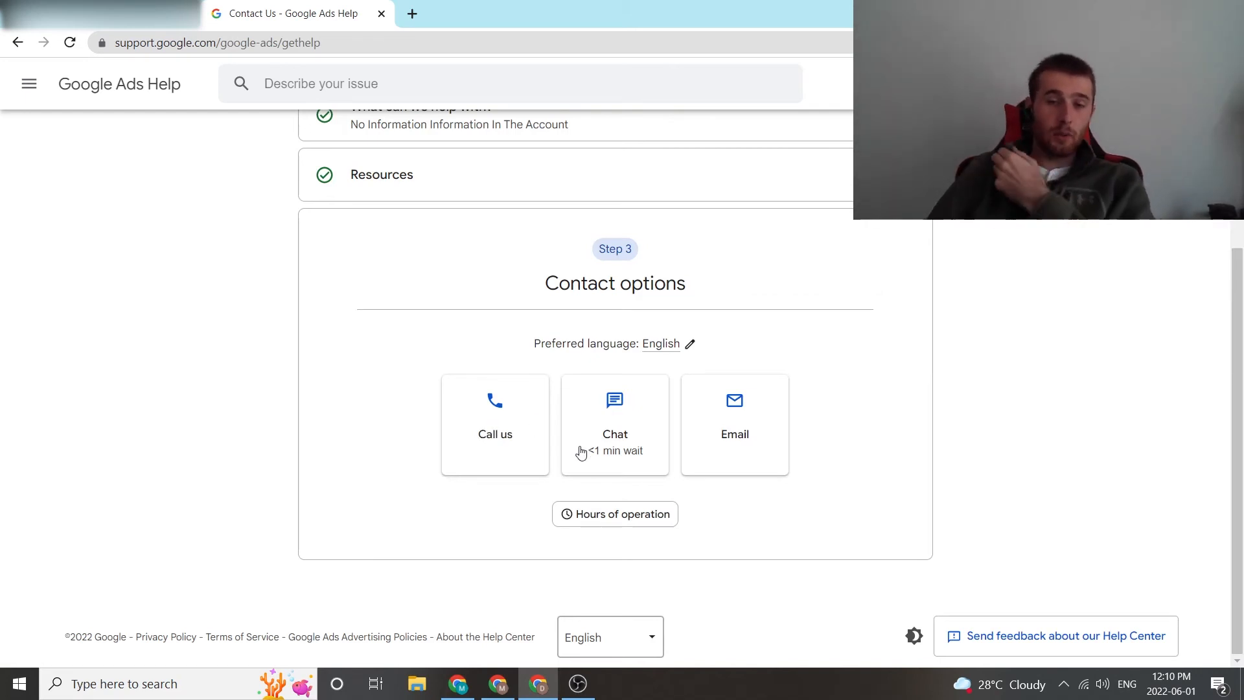
mouse_move(635, 462)
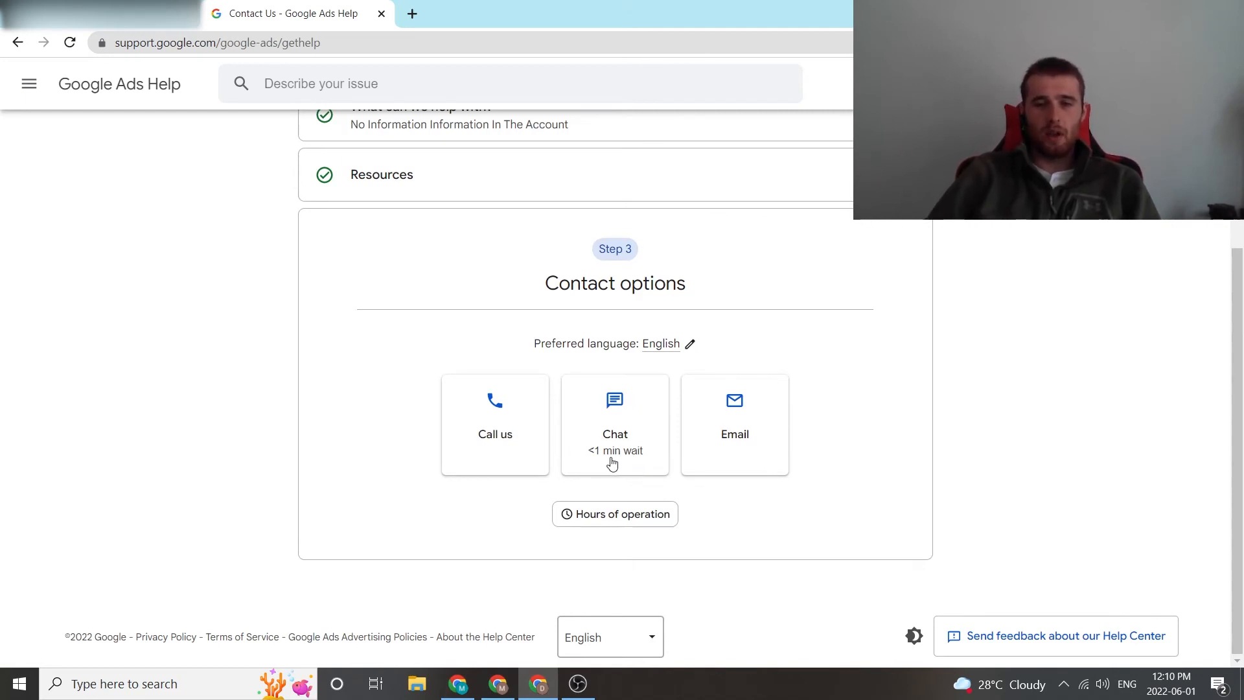
mouse_move(753, 402)
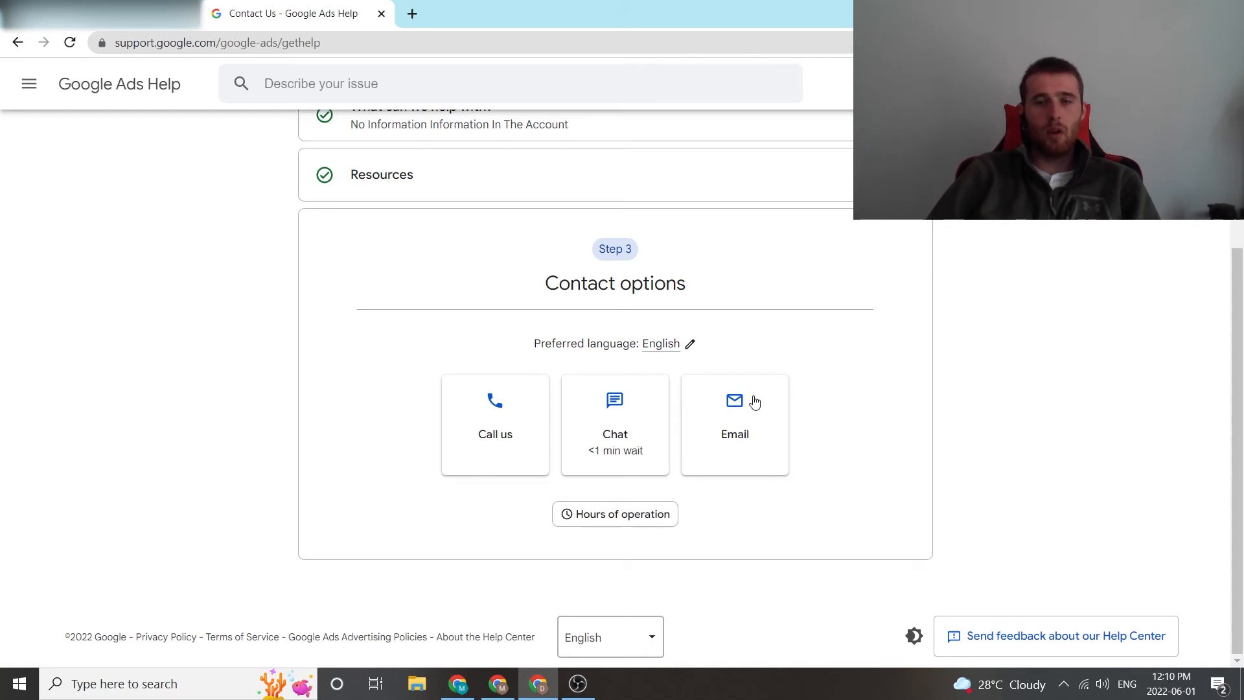
mouse_move(863, 425)
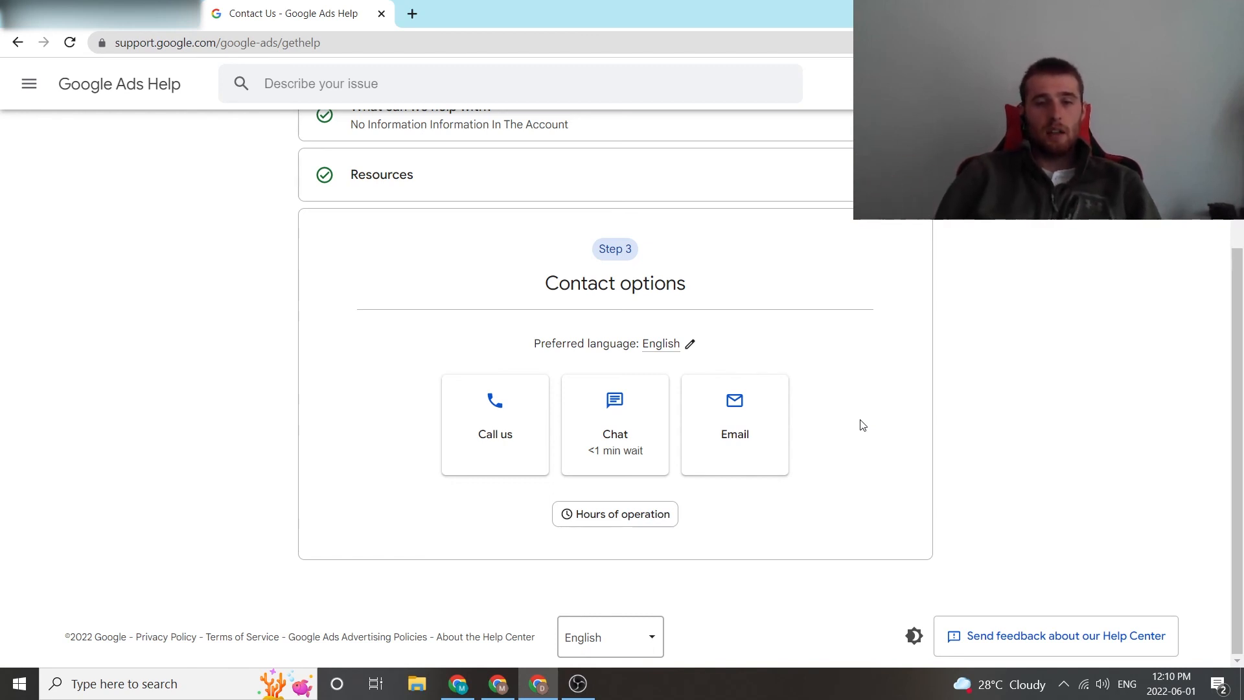
left_click(493, 434)
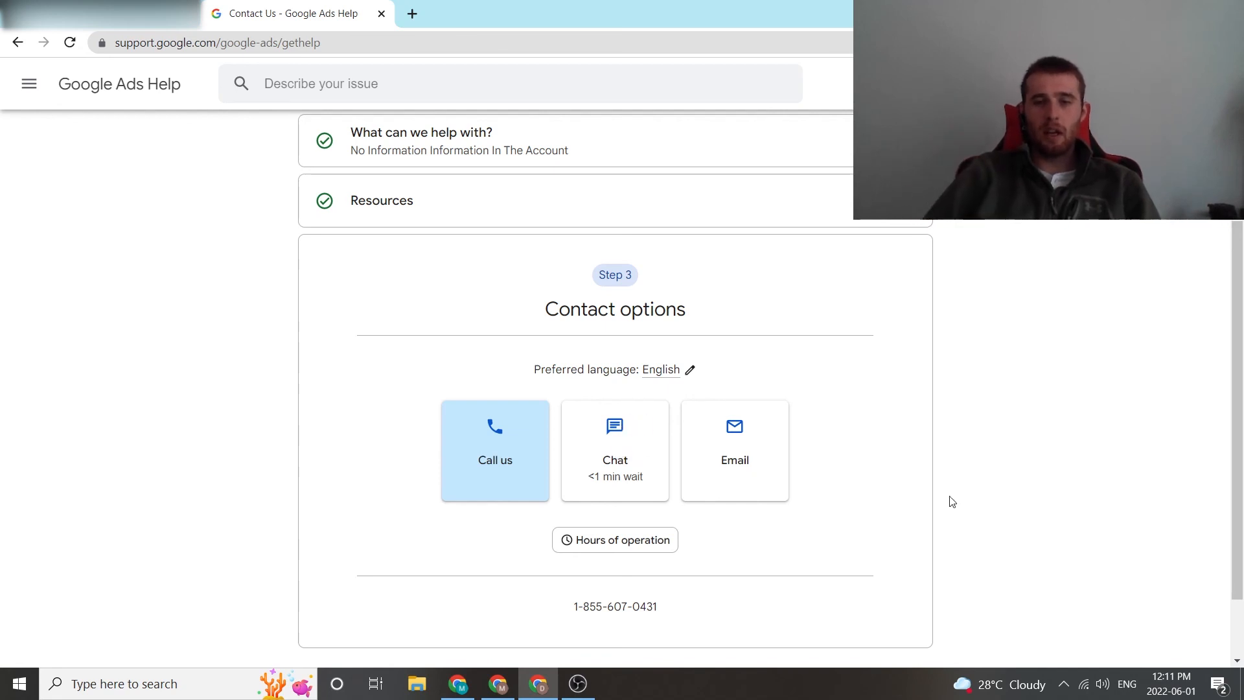
mouse_move(818, 426)
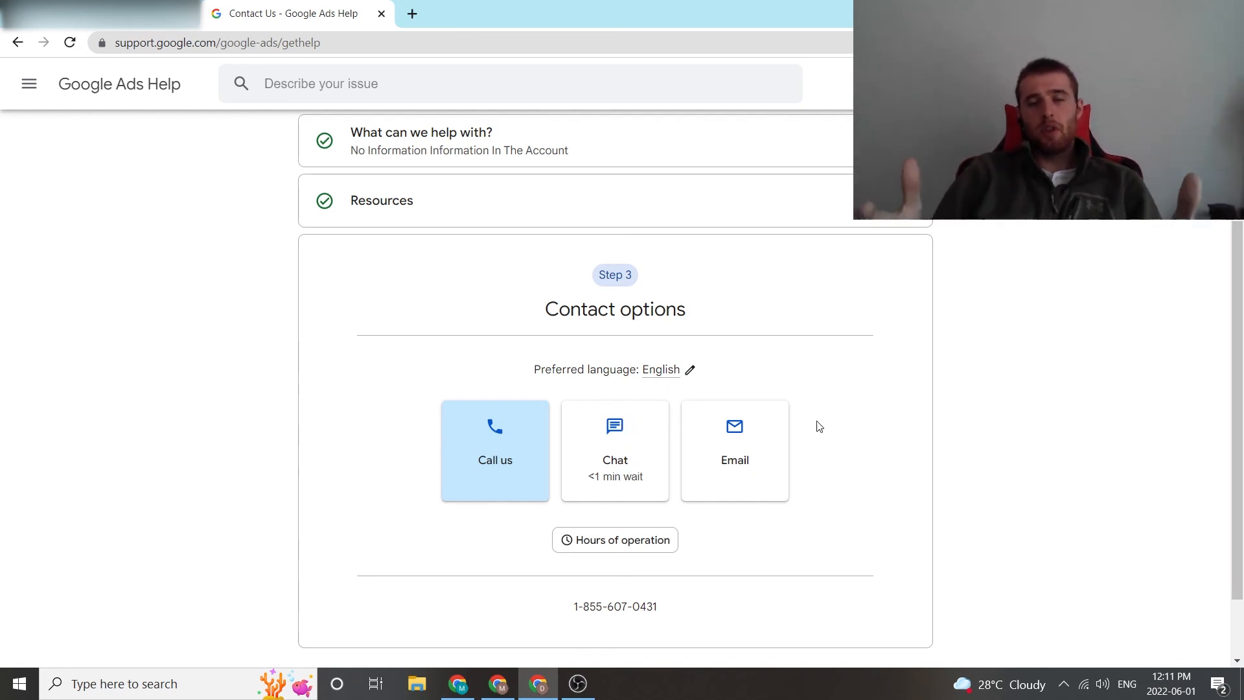